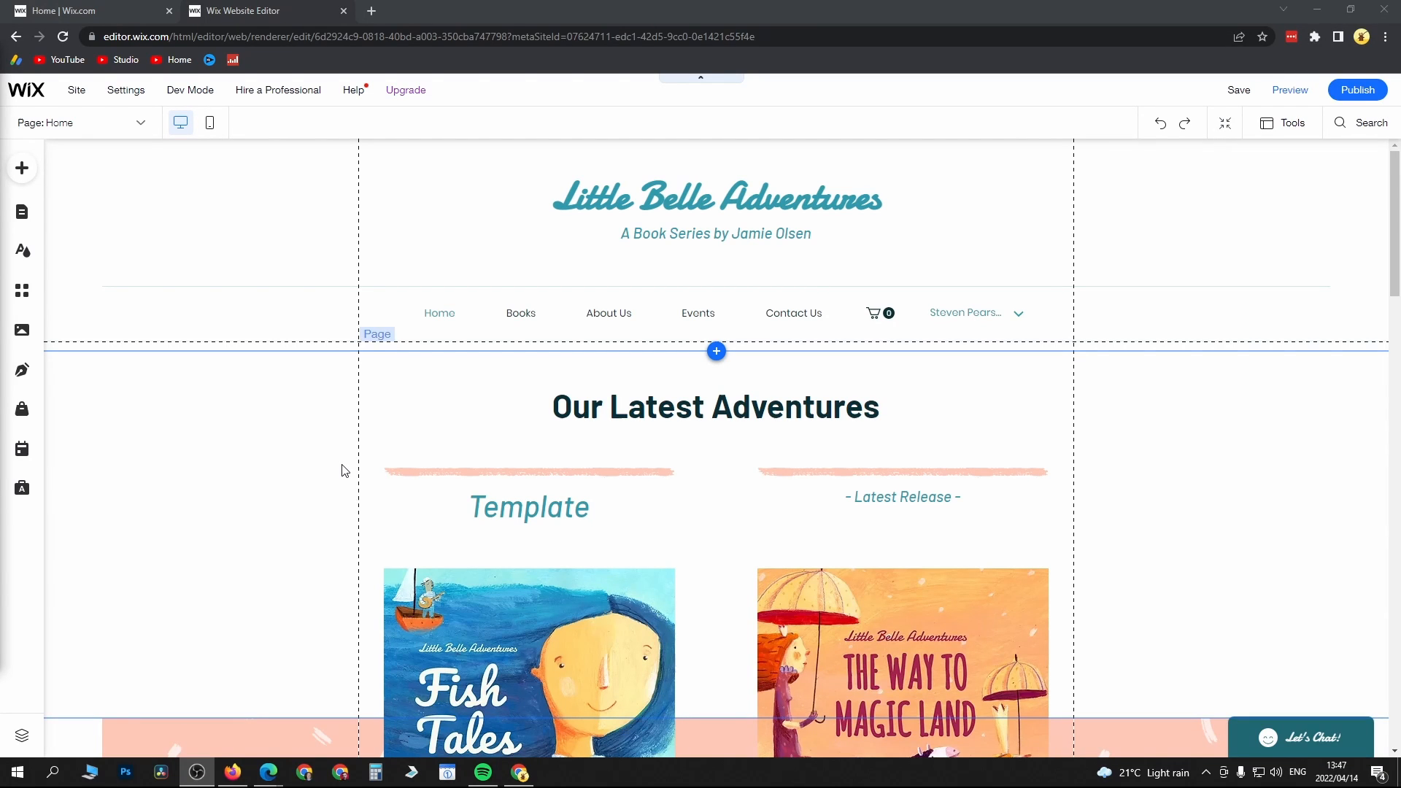
mouse_move(303, 429)
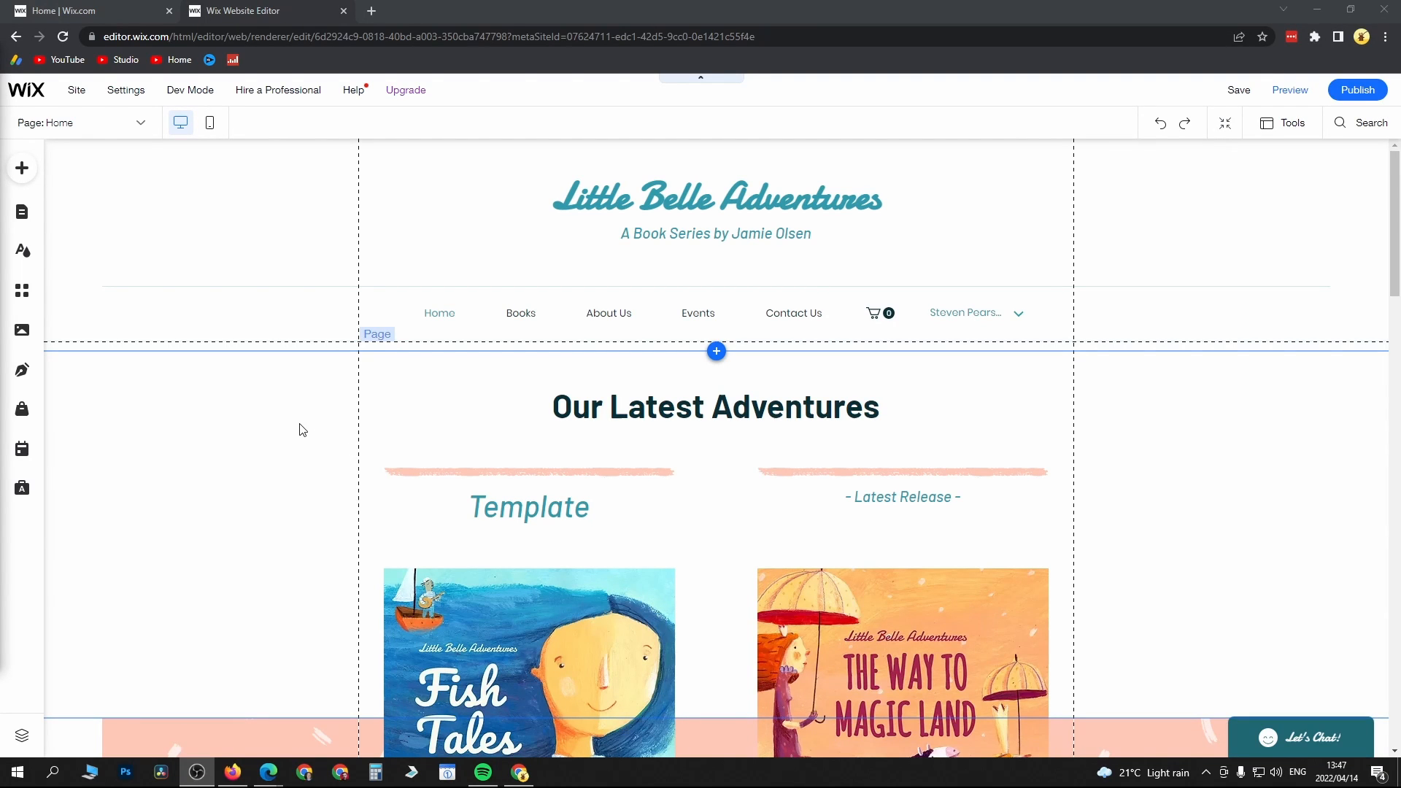
mouse_move(909, 407)
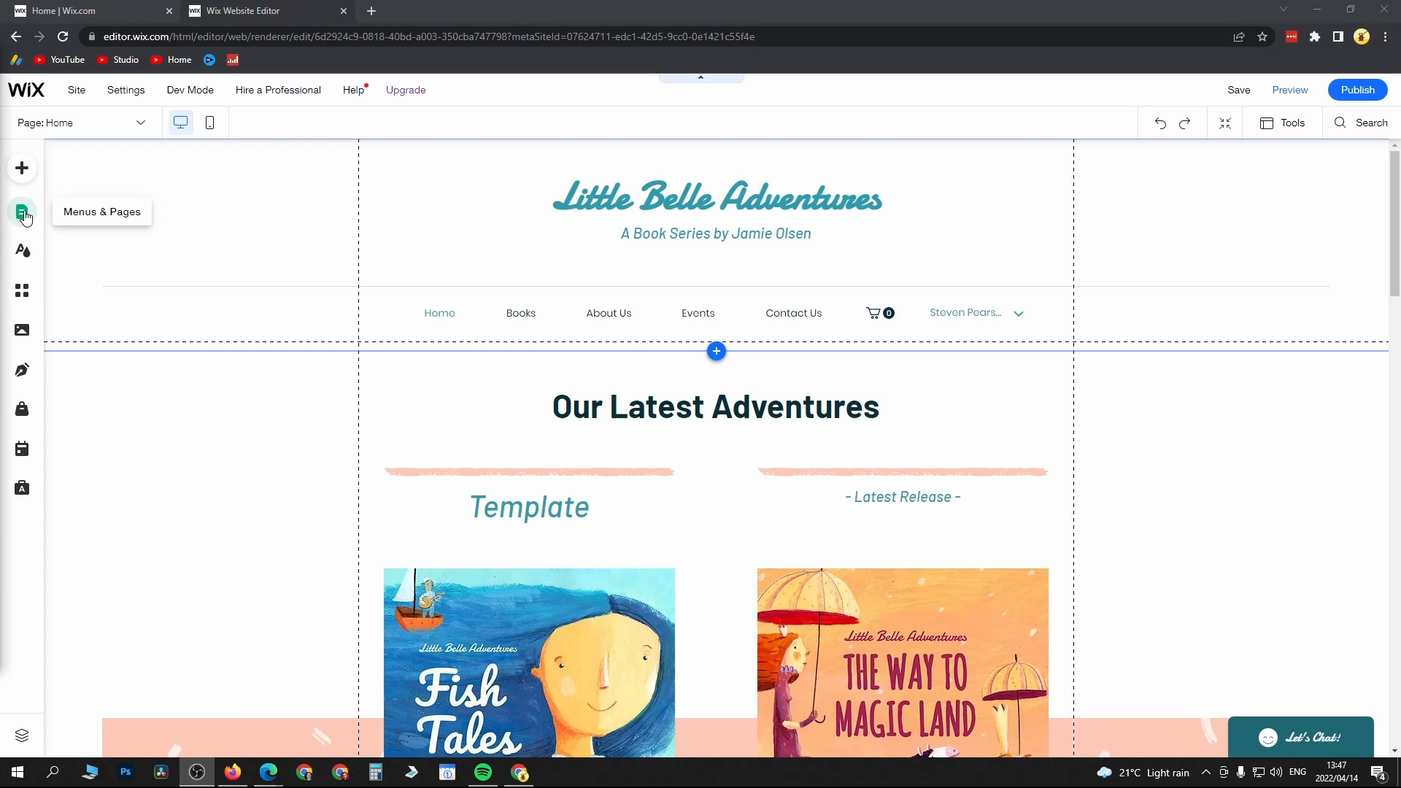
Open Settings for the About Us page from the Menus & Pages list
left_click(22, 211)
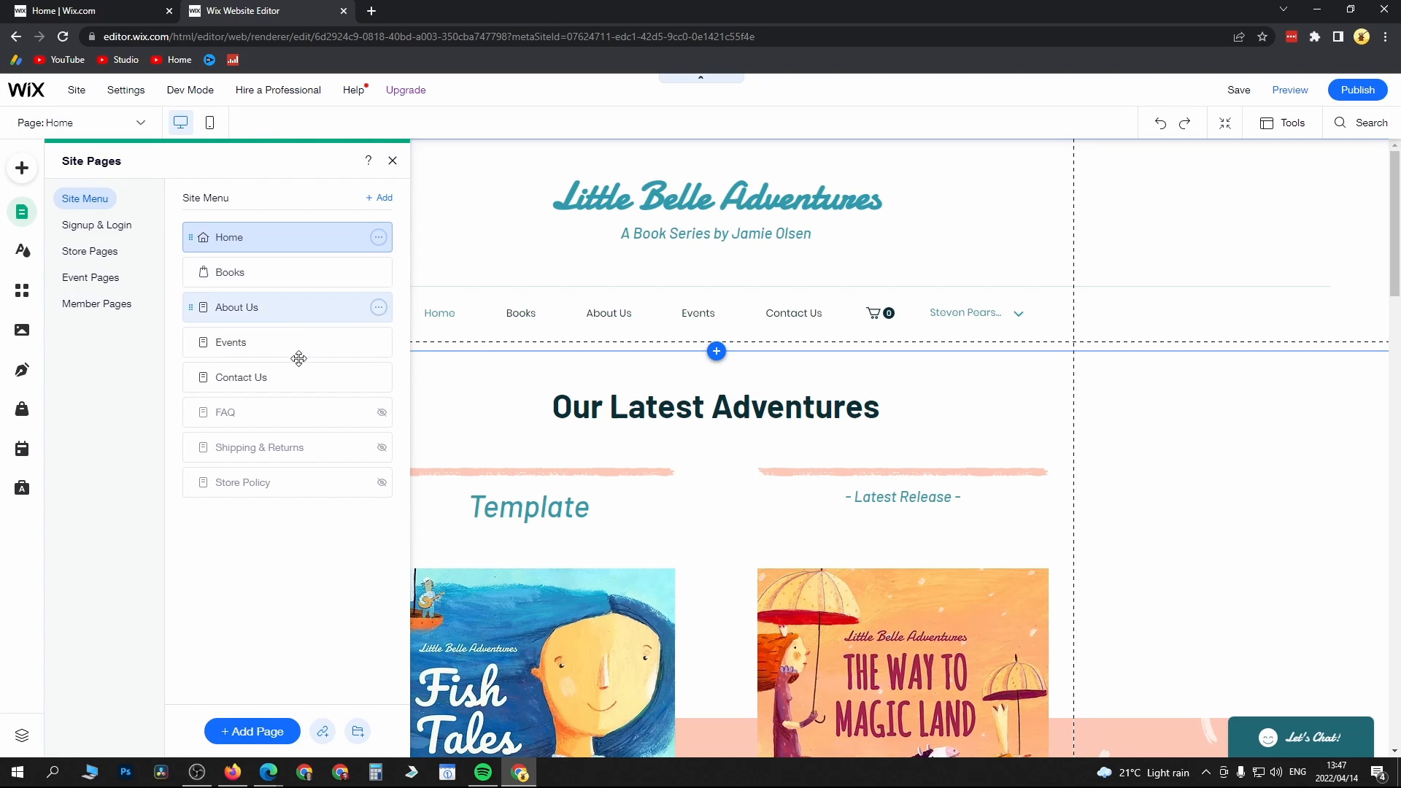
mouse_move(297, 349)
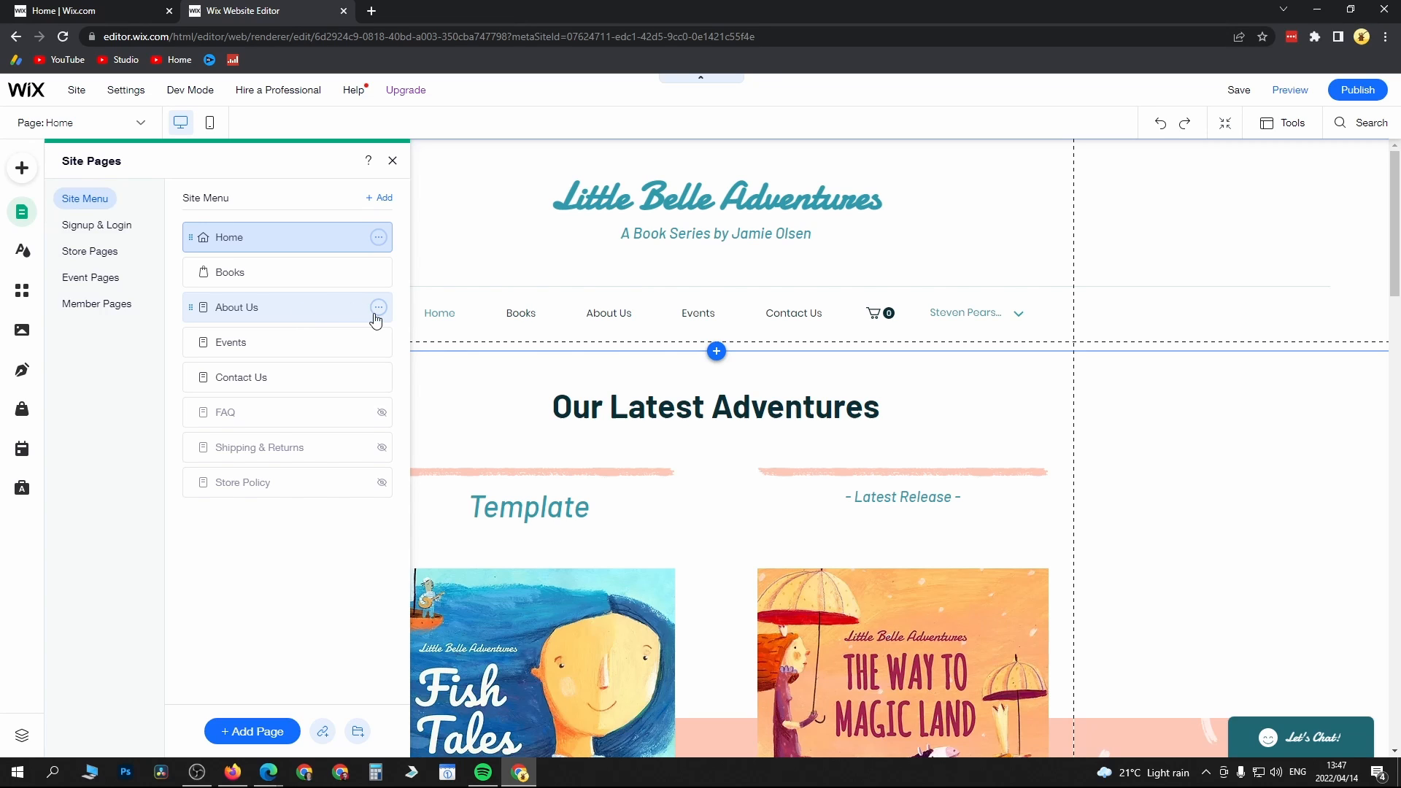
mouse_move(376, 313)
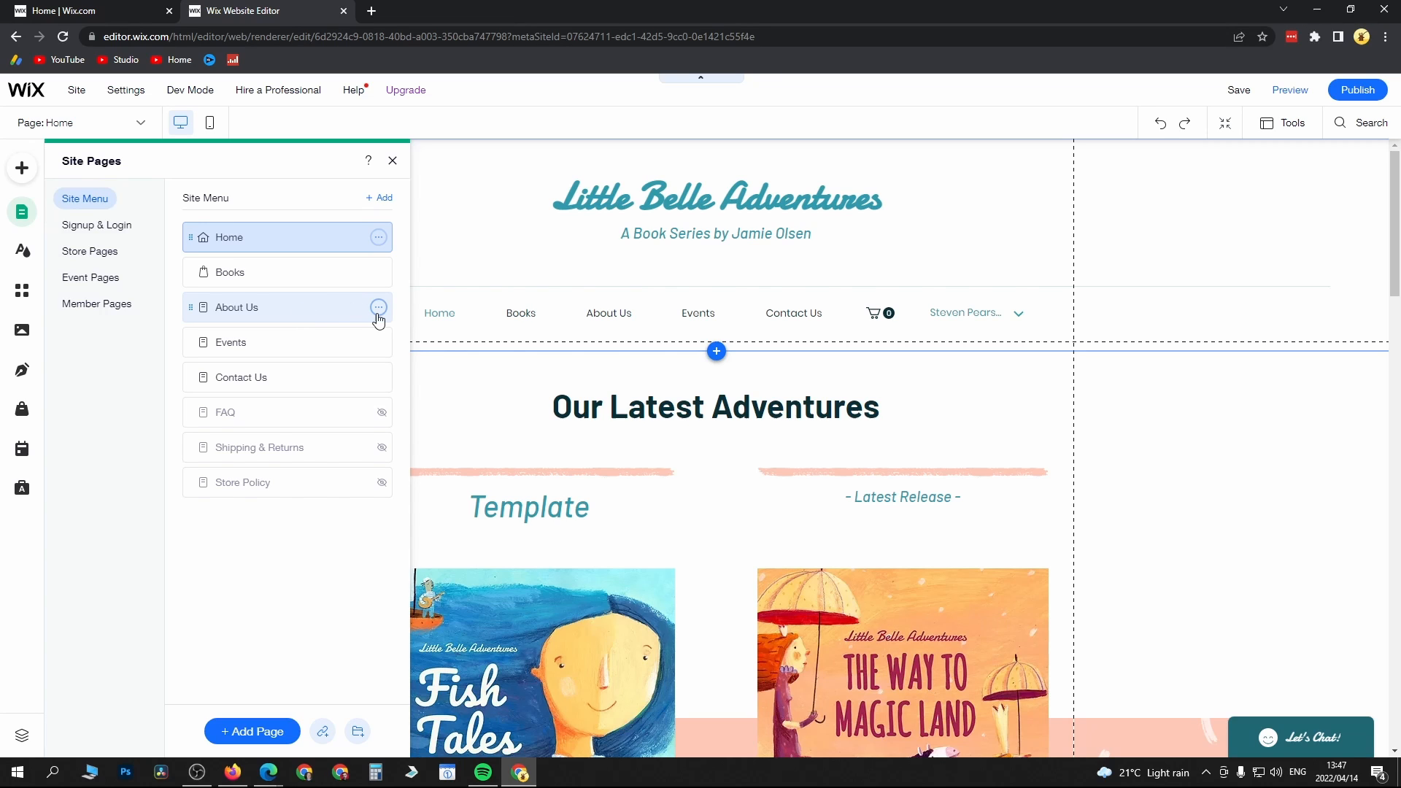
left_click(378, 308)
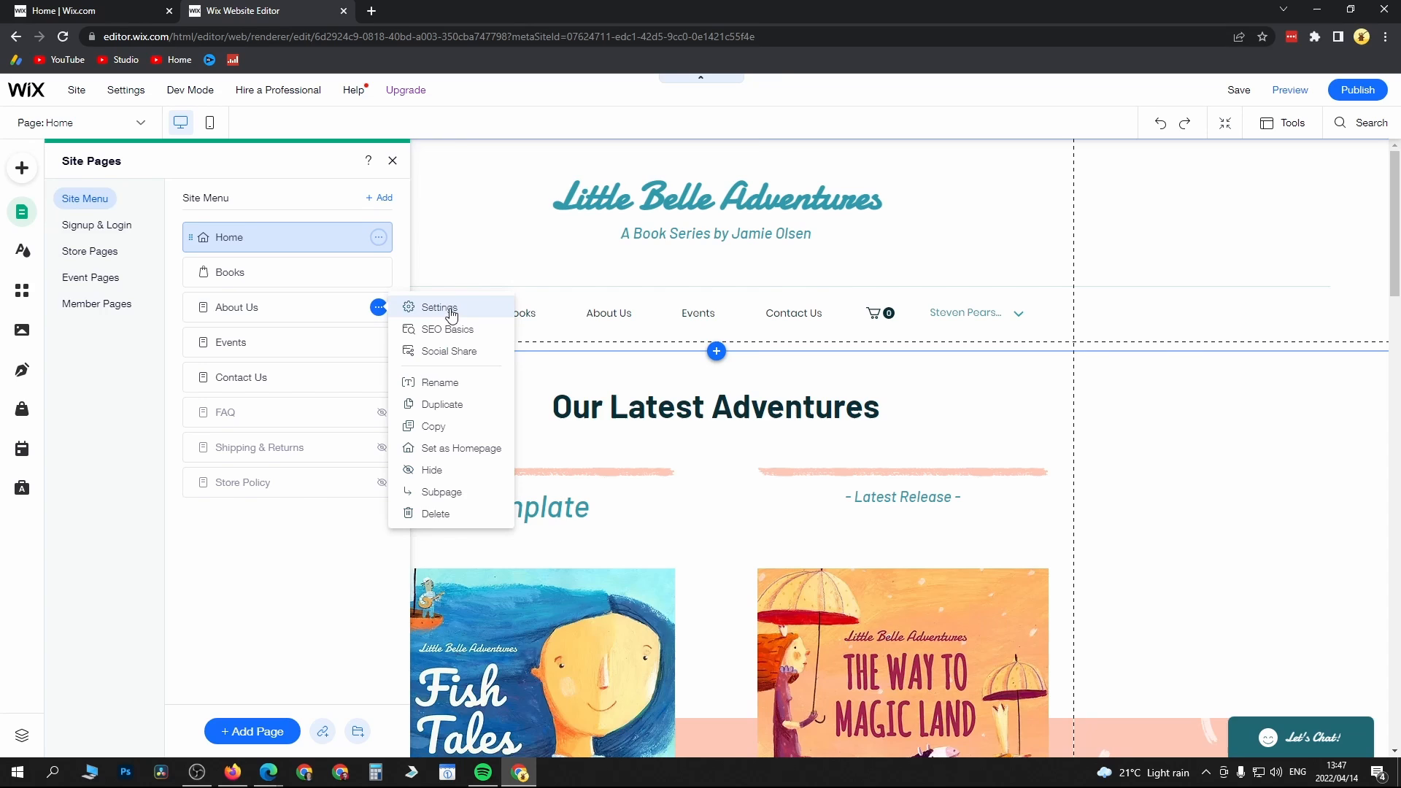
left_click(439, 308)
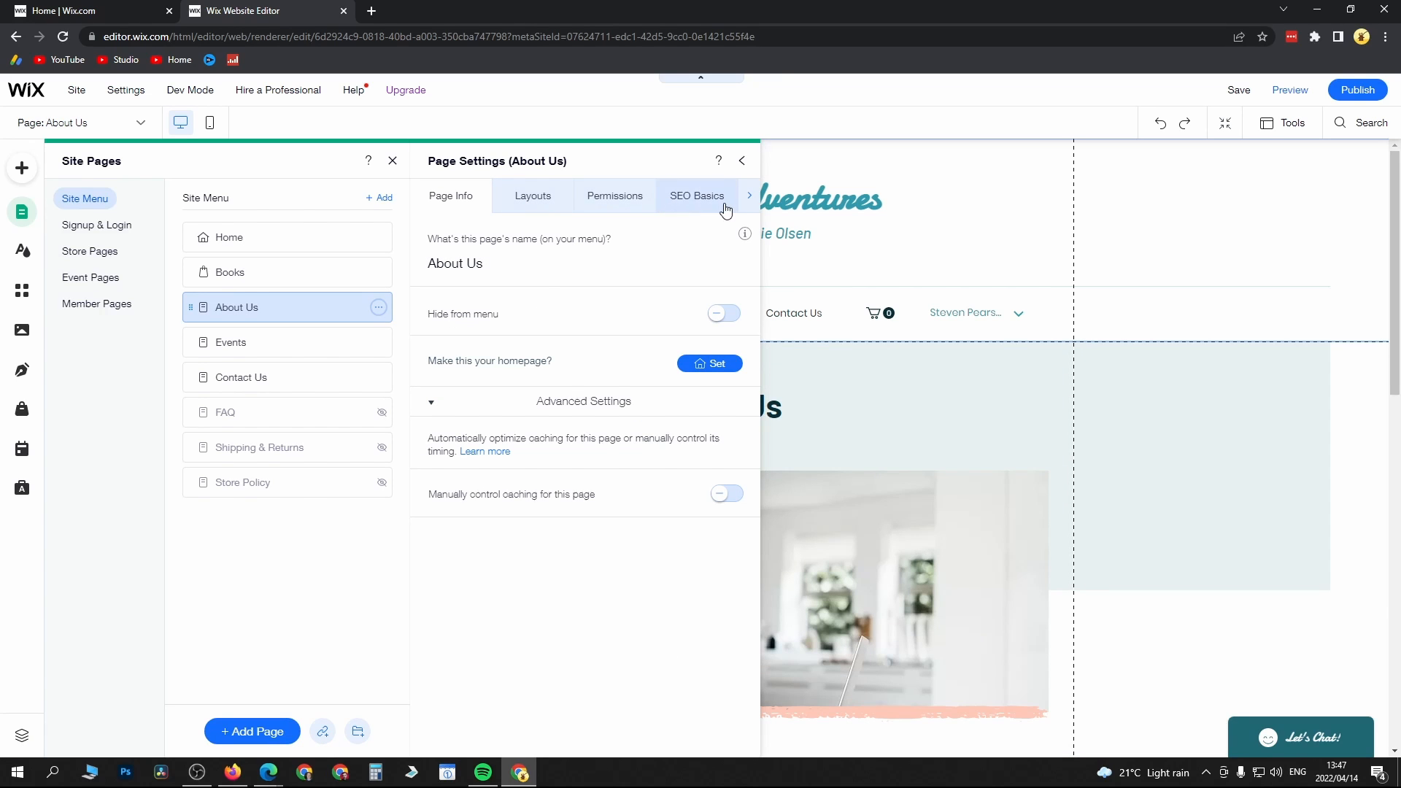
Switch the About Us page settings to SEO Basics with Google preview, URL slug, title tag and meta description
left_click(696, 195)
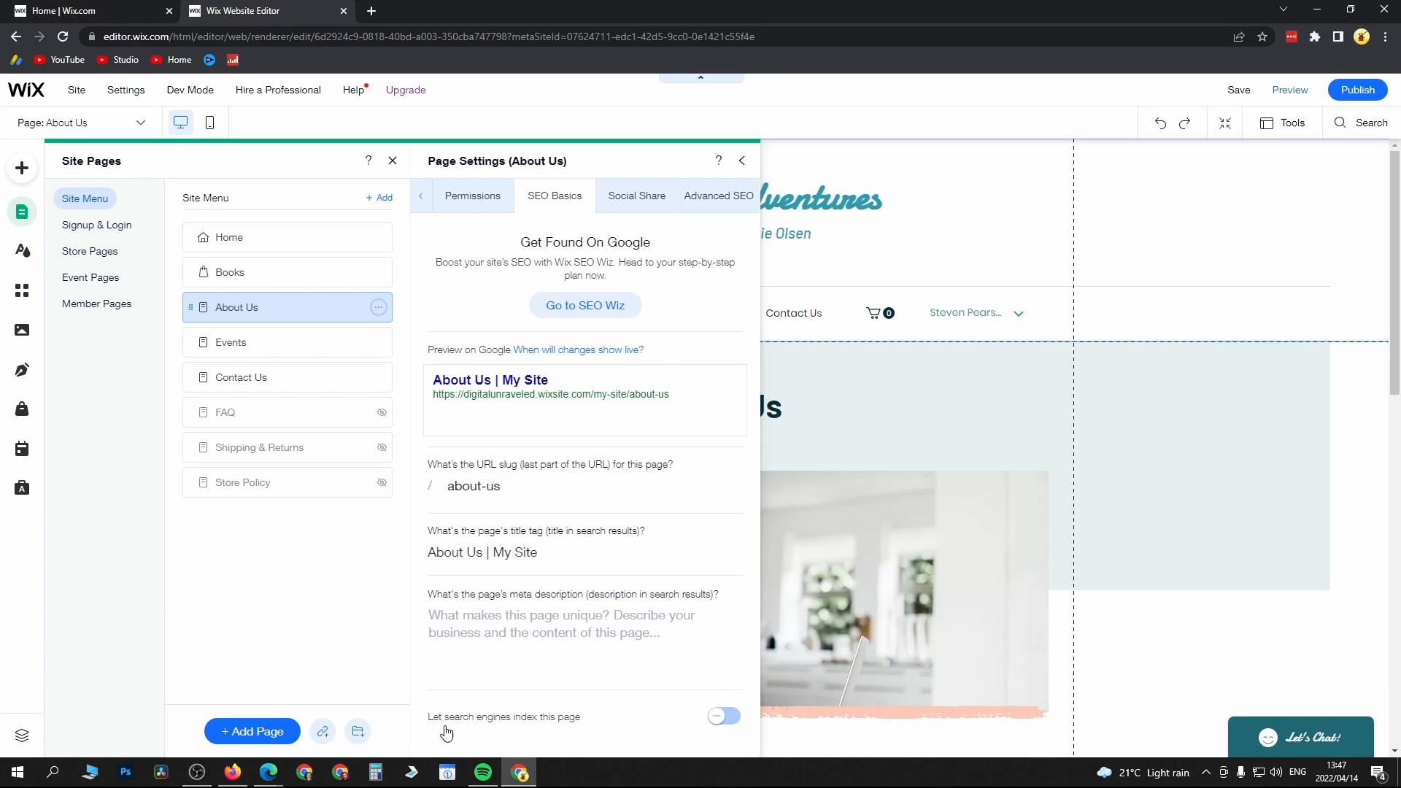
mouse_move(531, 731)
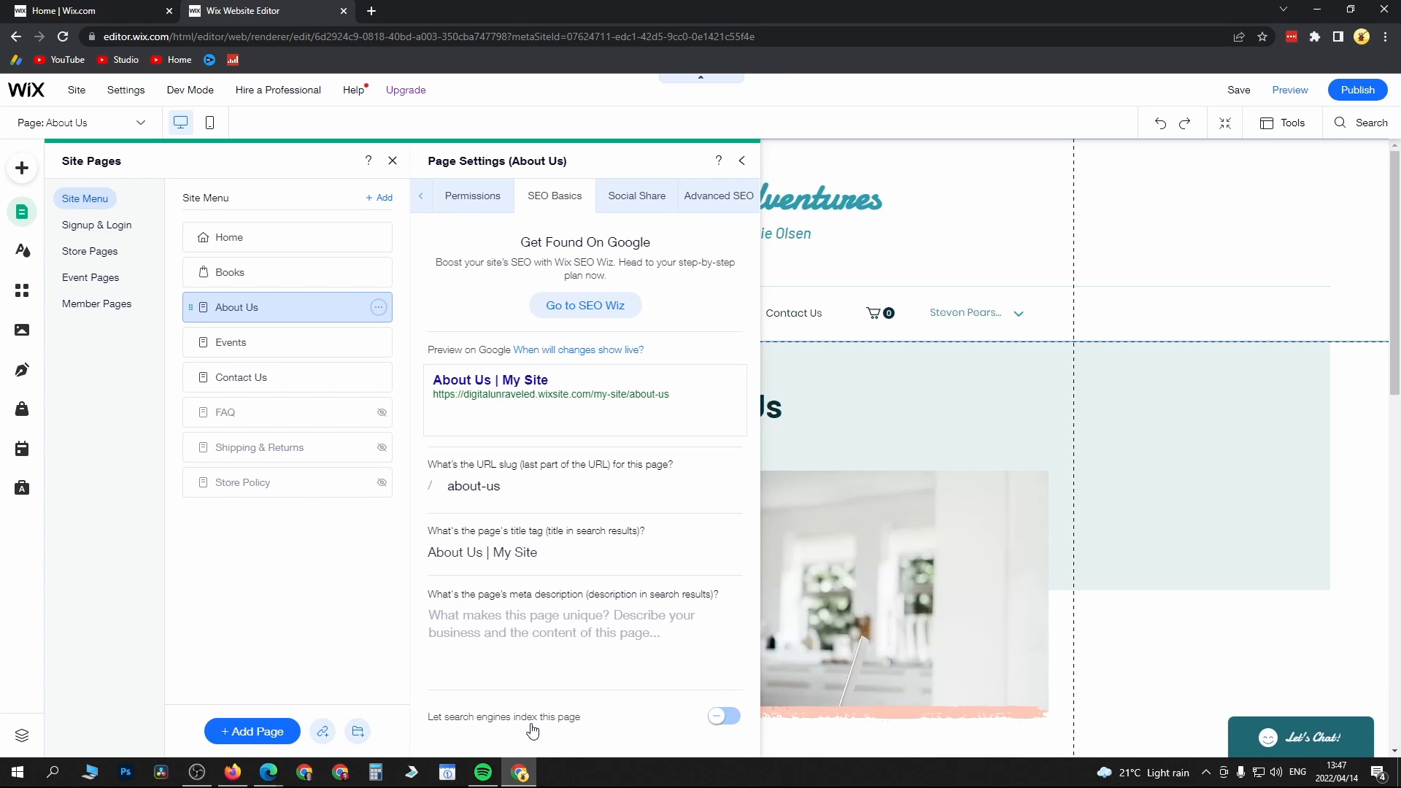
Enable 'Let search engines index this page' and place the cursor in the meta description field
left_click(722, 715)
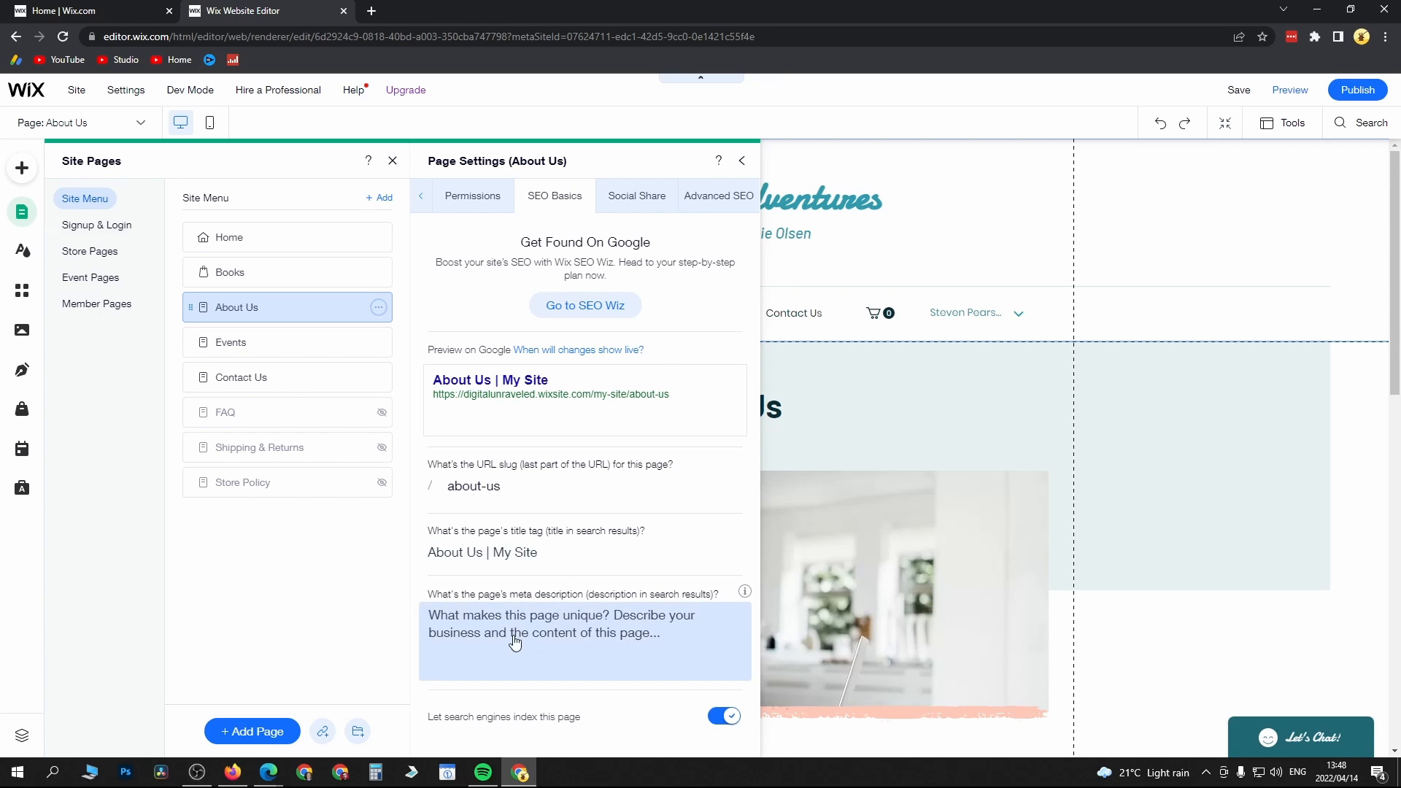
mouse_move(518, 635)
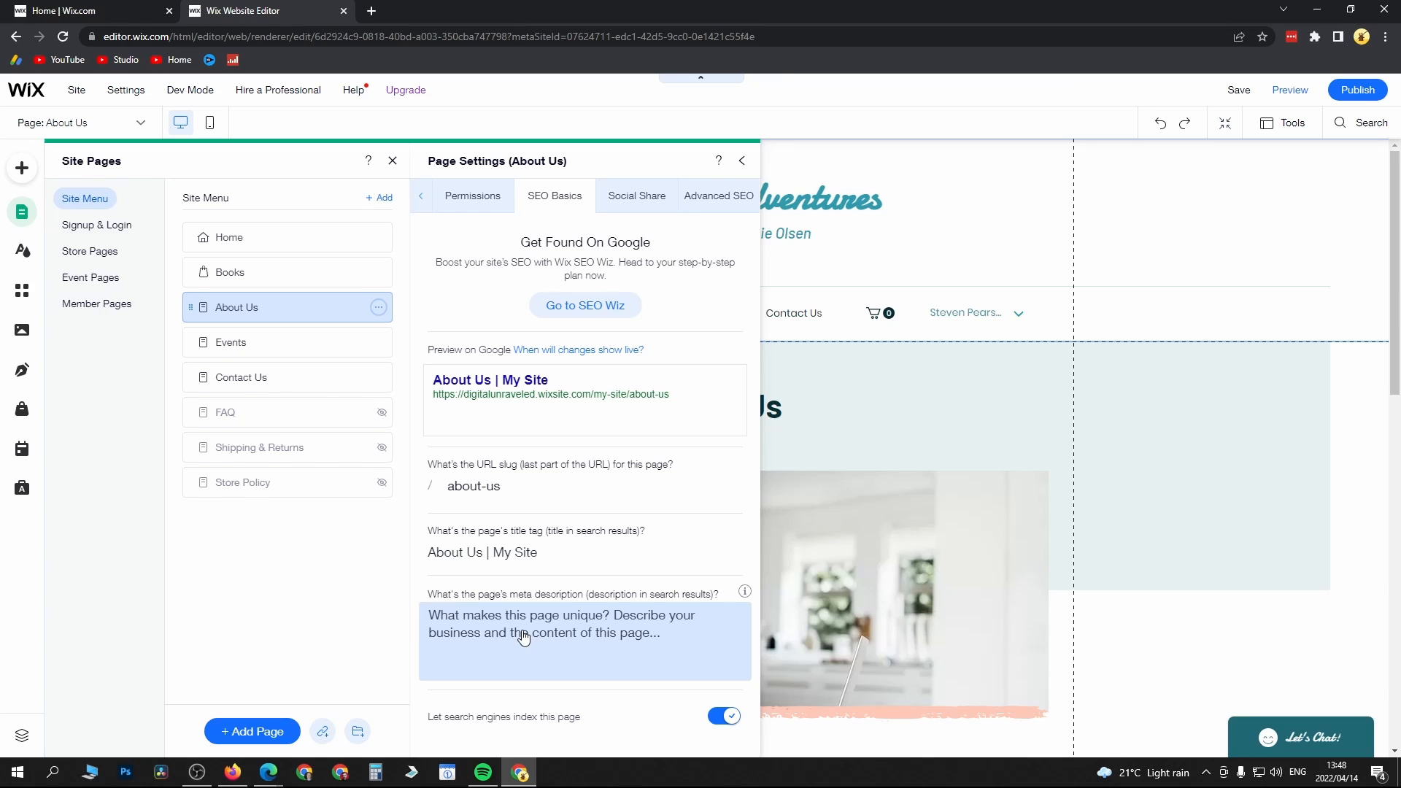
left_click(583, 623)
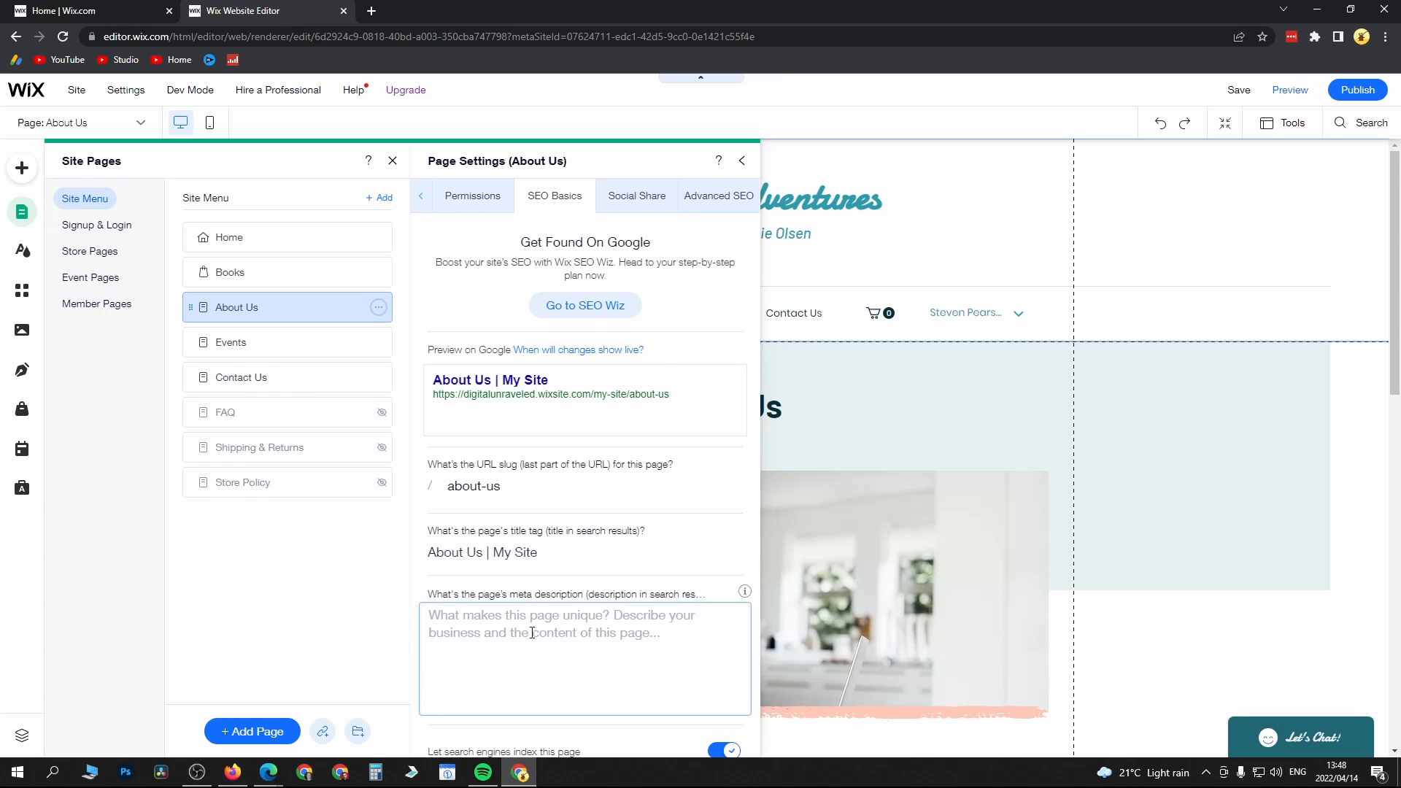